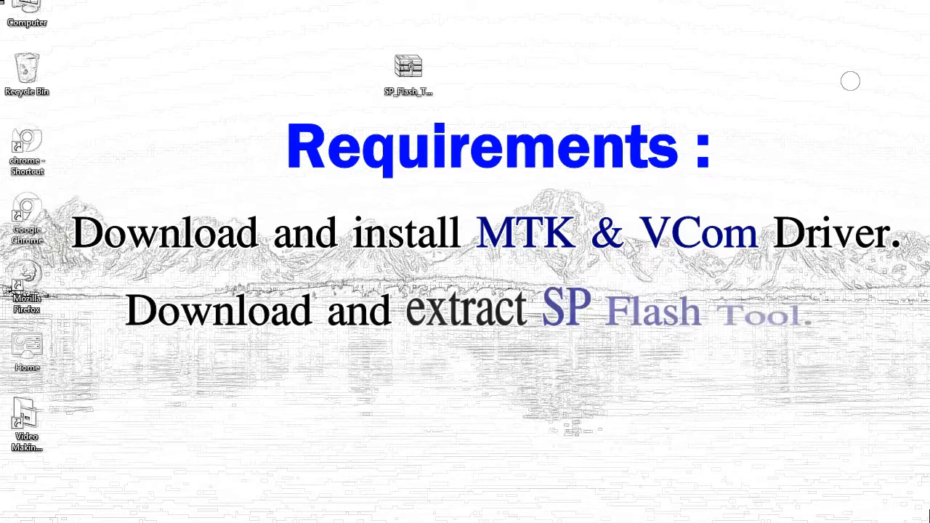
{"action": "mouse_move", "coordinate": [408, 69]}
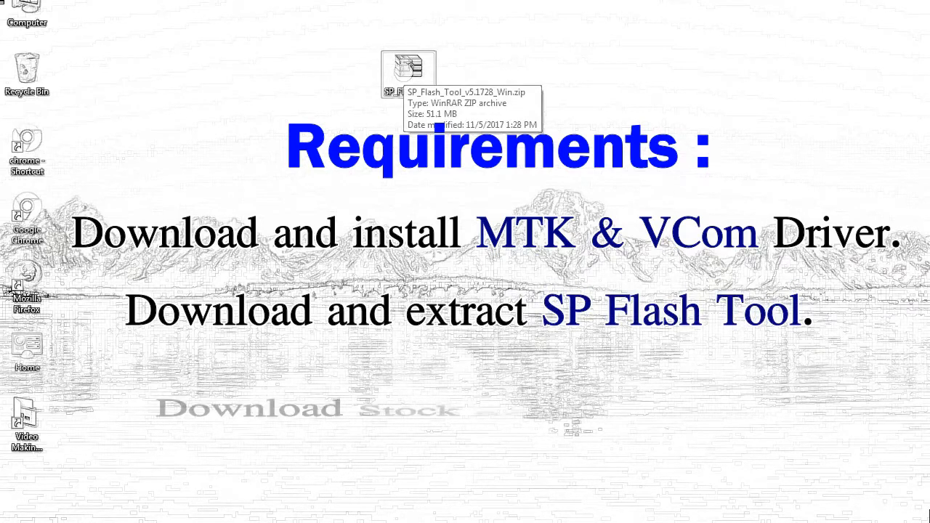
- Extract the SP Flash Tool zip to the desktop and open SP_Flash_Tool_v5.1728_Win
{"action": "right_click", "coordinate": [408, 69]}
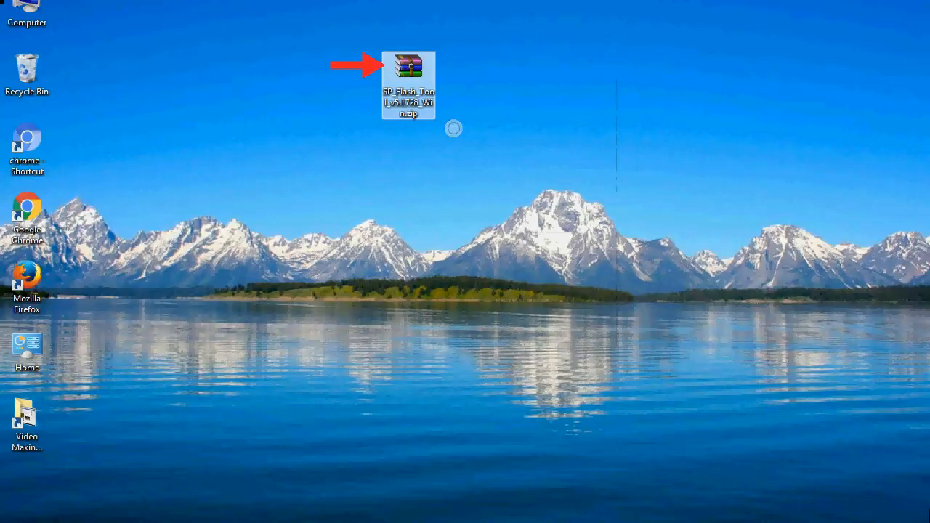
{"action": "double_click", "coordinate": [409, 65]}
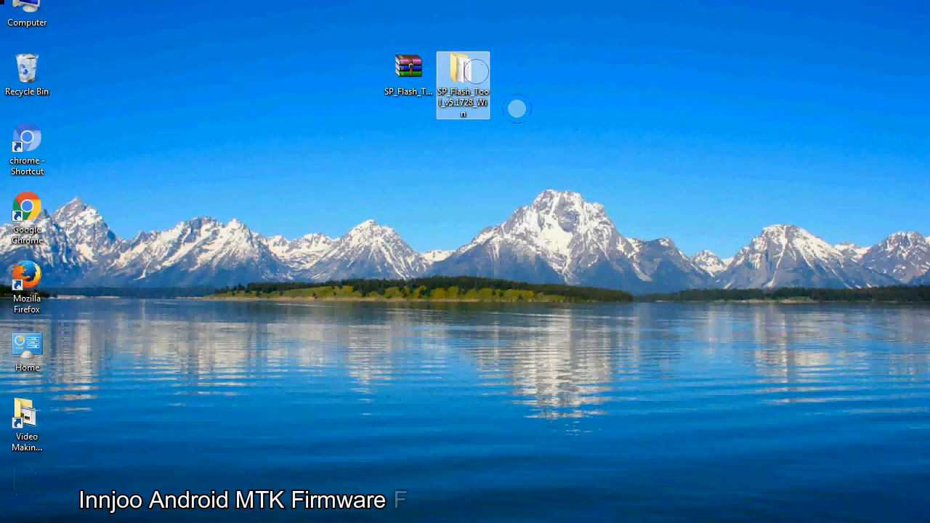
{"action": "double_click", "coordinate": [467, 69]}
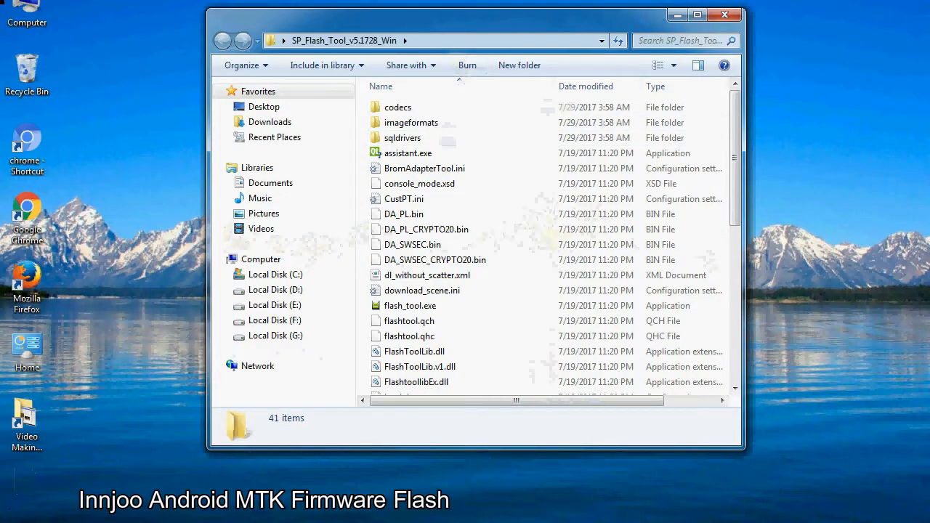
- Run flash_tool.exe as administrator to launch Smart Phone Flash Tool
{"action": "scroll", "scroll_direction": "down", "scroll_amount": 3}
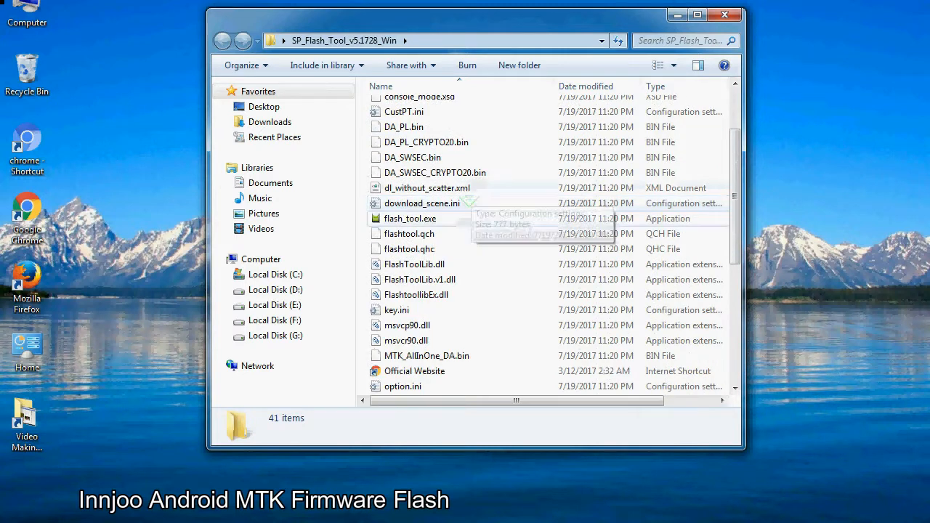
{"action": "right_click", "coordinate": [410, 218]}
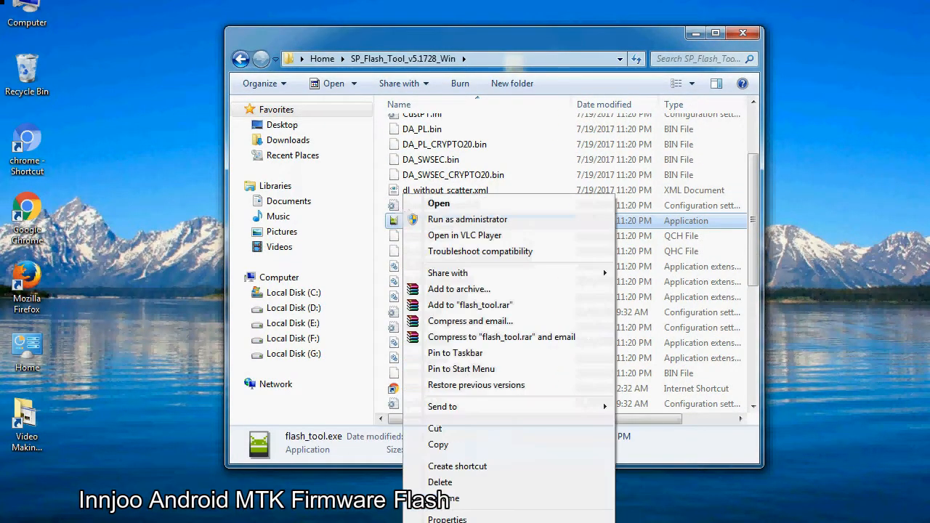
{"action": "left_click", "coordinate": [467, 218]}
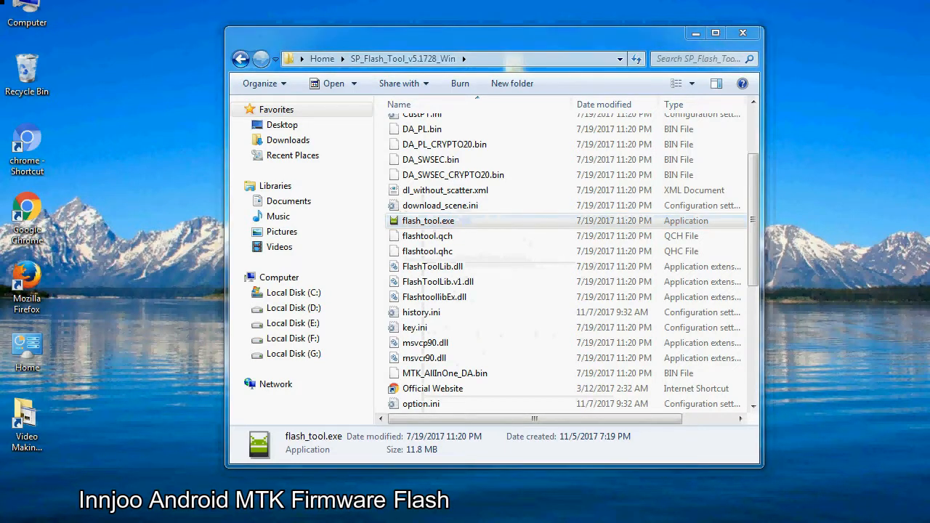
{"action": "double_click", "coordinate": [428, 220]}
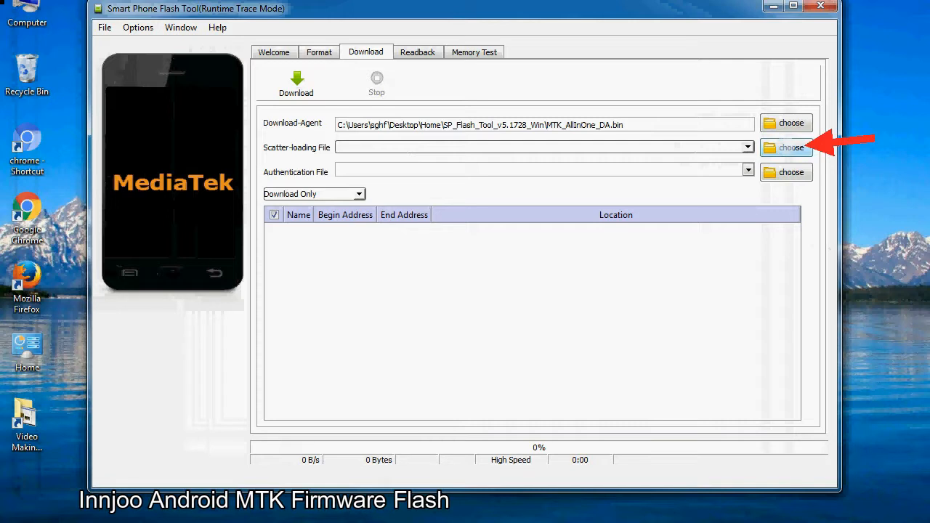
- Open the Scatter-loading File chooser on the Download tab
{"action": "left_click", "coordinate": [792, 147]}
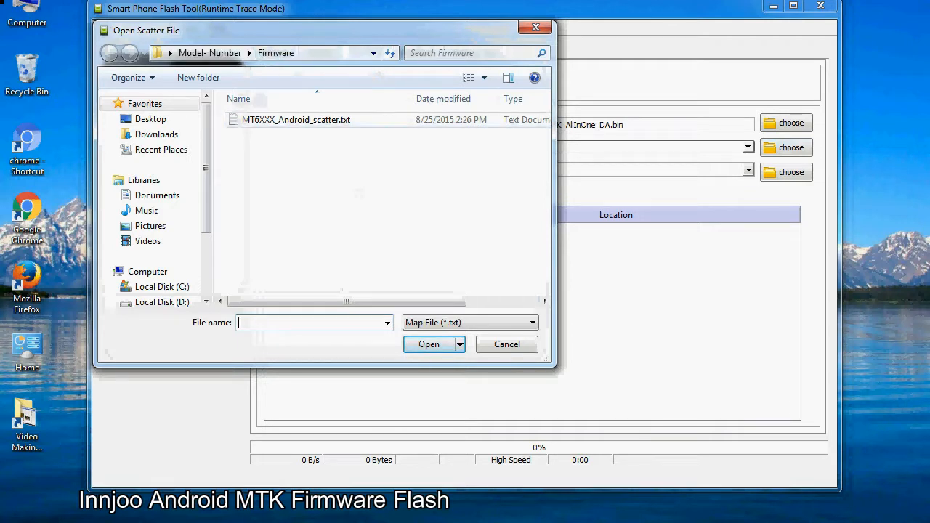
- Load MT6XXX_Android_scatter.txt to fill the MT6582 partition list
{"action": "left_click", "coordinate": [294, 119]}
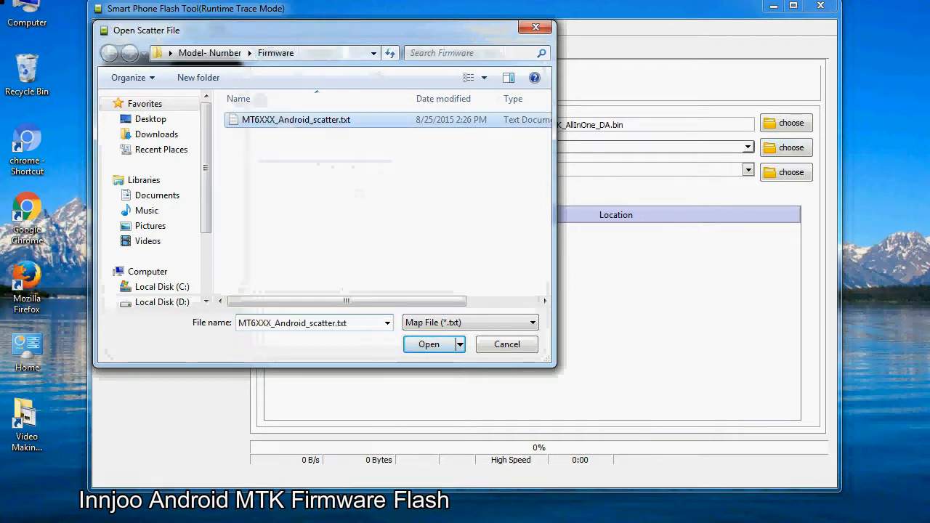
{"action": "left_click", "coordinate": [428, 344]}
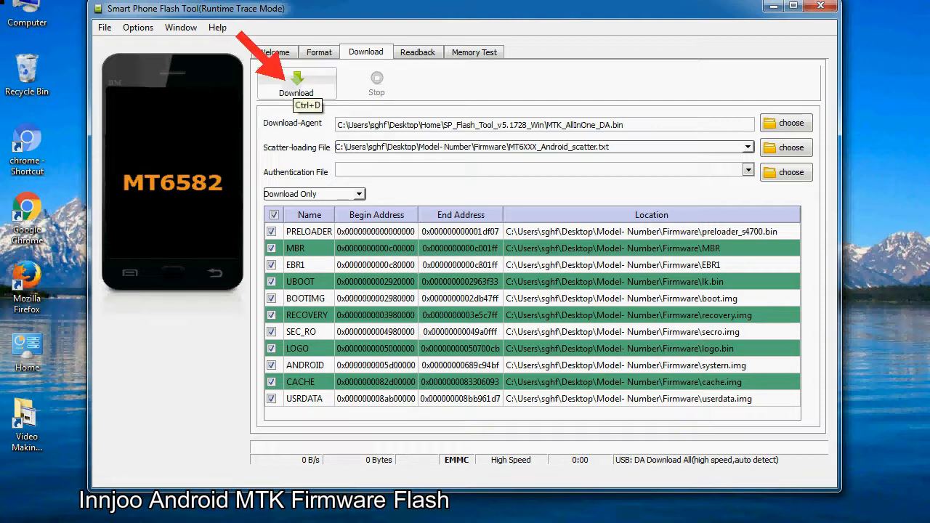
- Start the firmware download to the connected phone, reaching 50% progress
{"action": "left_click", "coordinate": [296, 80]}
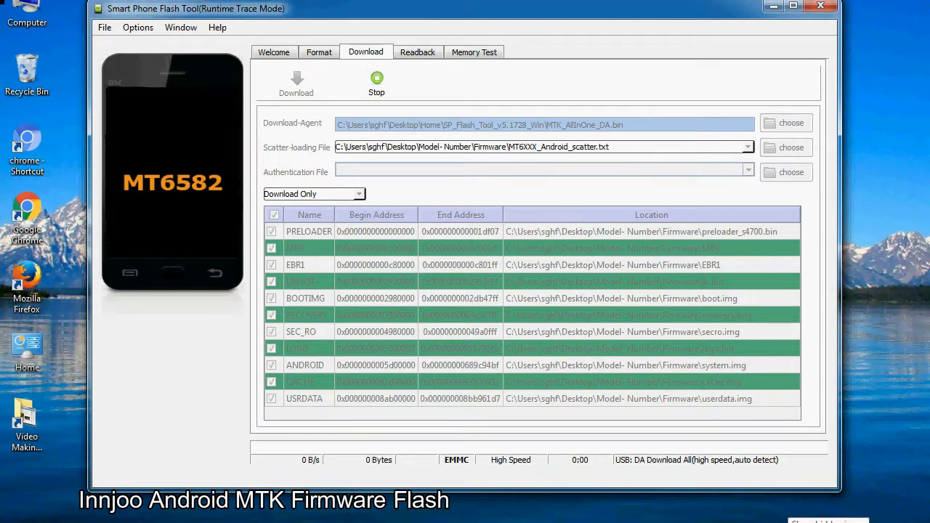
{"action": "left_click", "coordinate": [296, 83]}
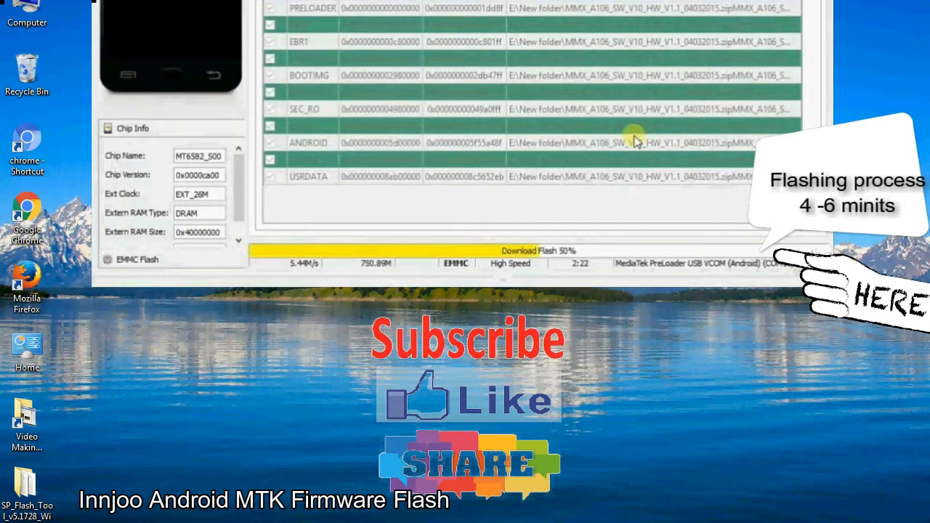
{"action": "mouse_move", "coordinate": [734, 176]}
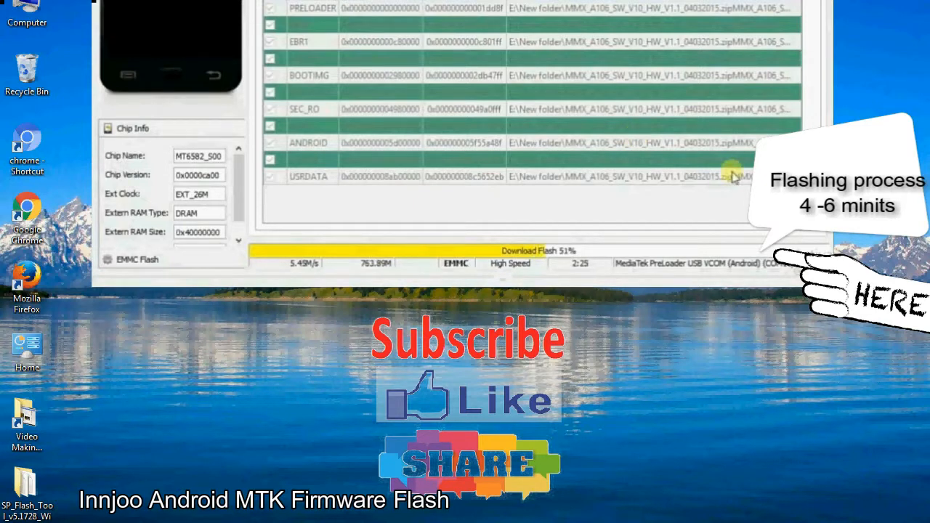